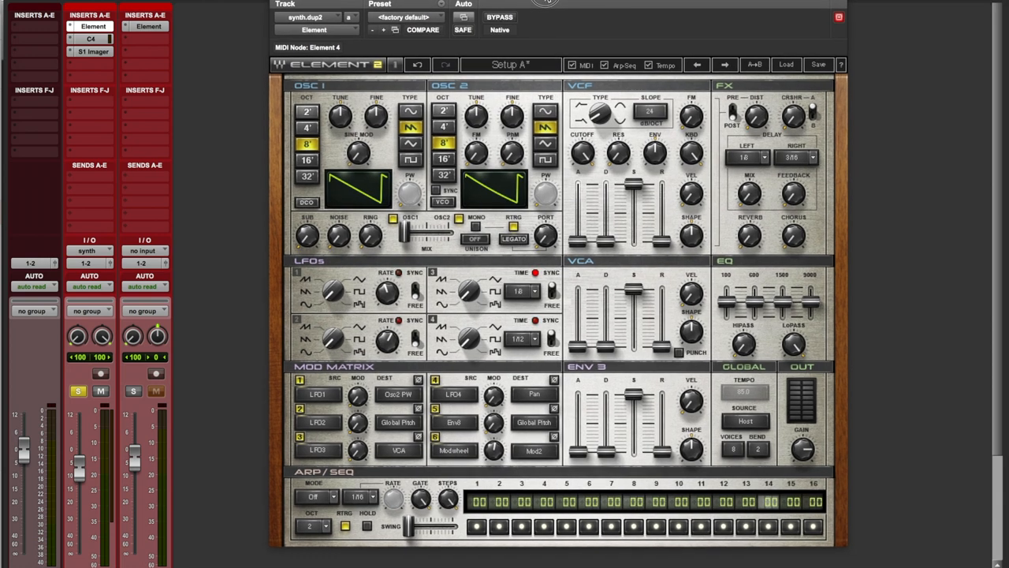
mouse_move(274, 196)
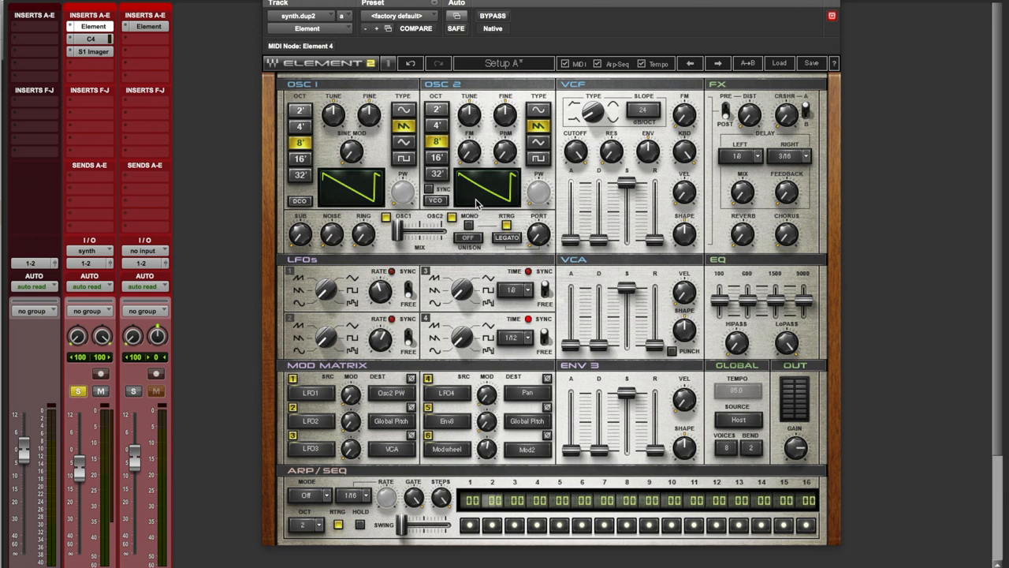
- Adjust an oscillator knob to shape the pulsing synth's tone in Element on synth.dup2
left_click_drag(387, 221, 387, 236)
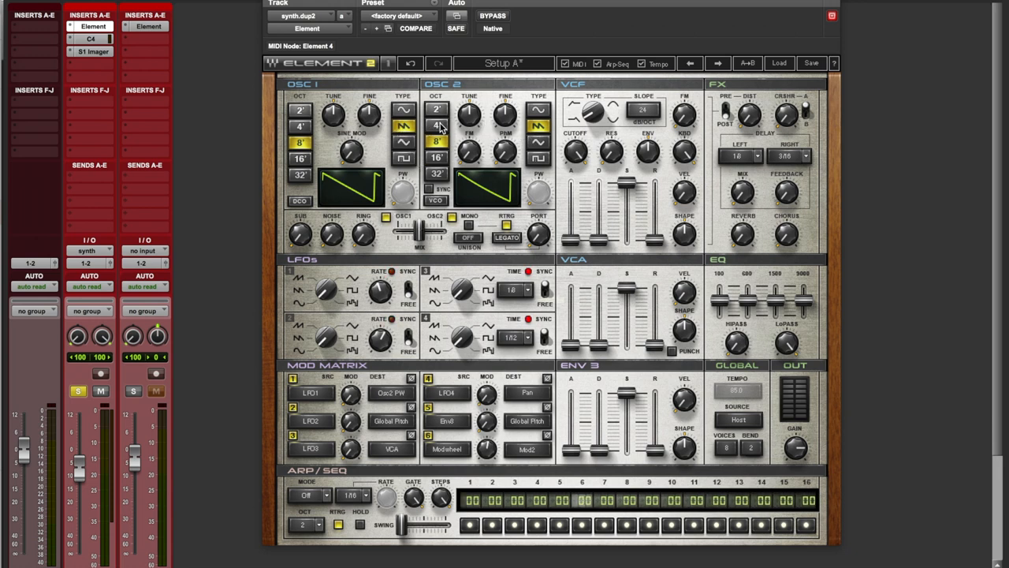
- Detune OSC 2 slightly with its Fine knob, then lower VCF Cutoff and adjust Resonance
left_click(437, 126)
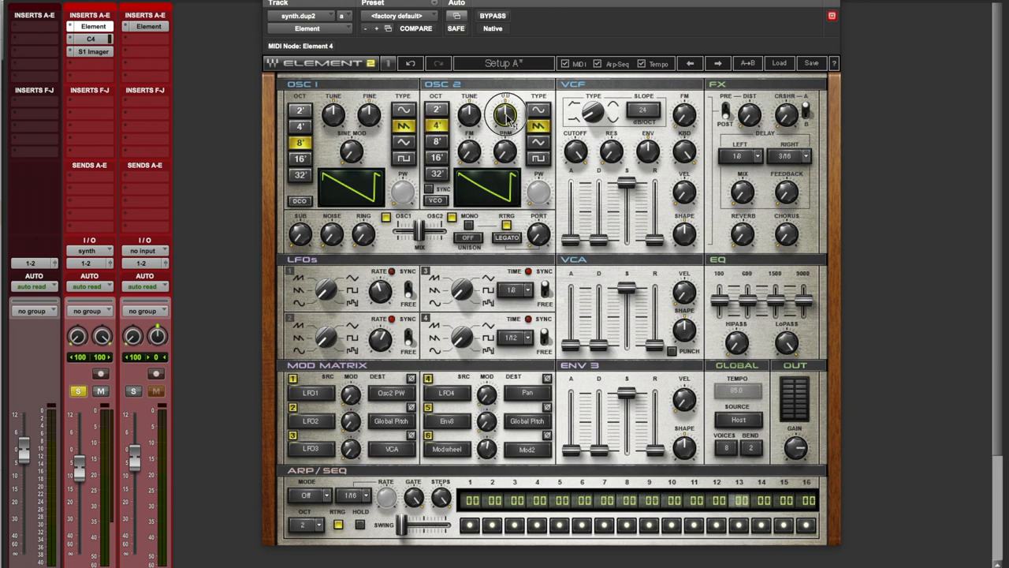
left_click_drag(505, 114, 507, 107)
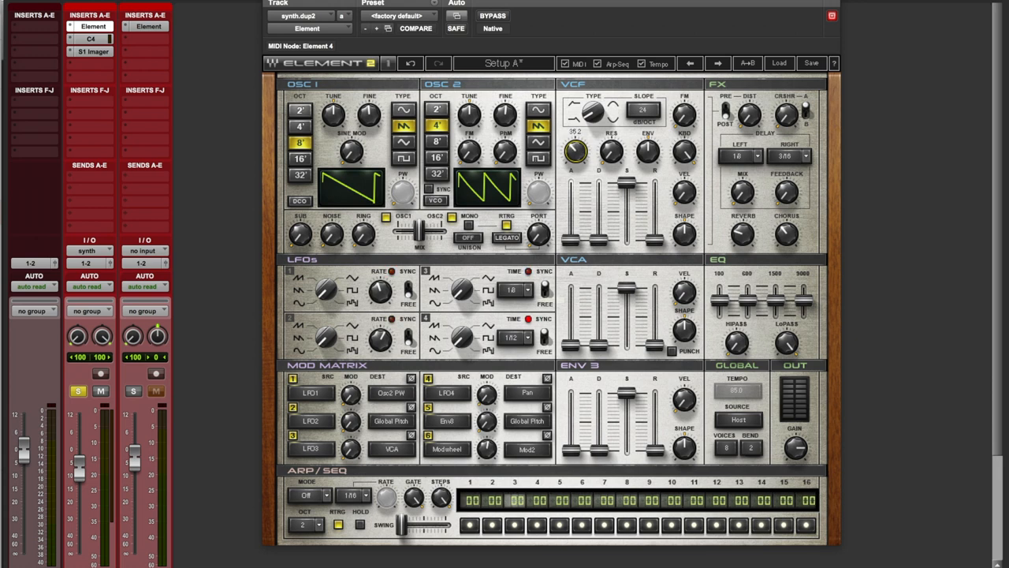
left_click_drag(574, 152, 612, 148)
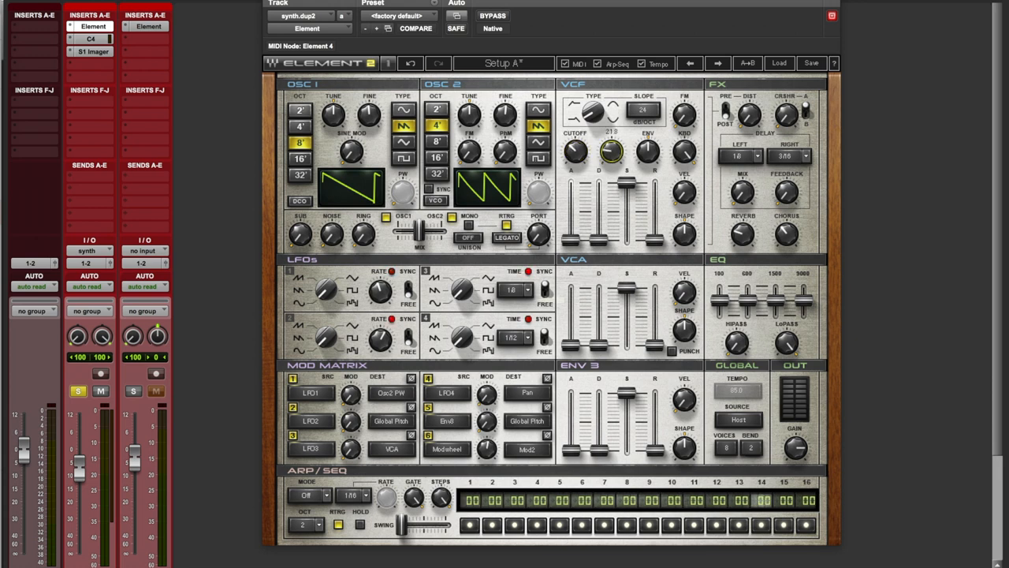
left_click_drag(612, 150, 615, 142)
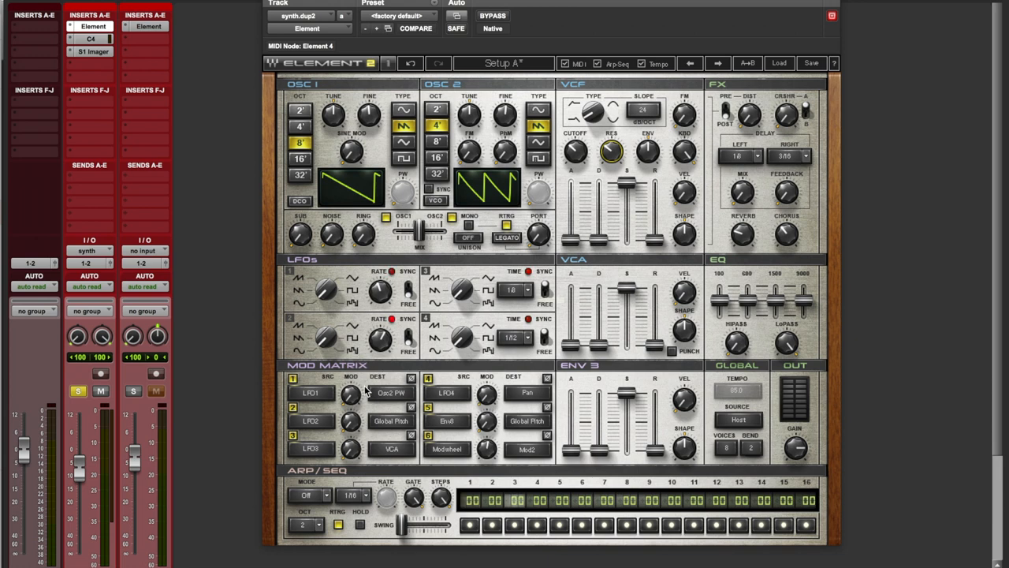
- Route LFO 1 to VCF Cutoff in the Mod Matrix and sync its rate to 1/16
left_click(391, 393)
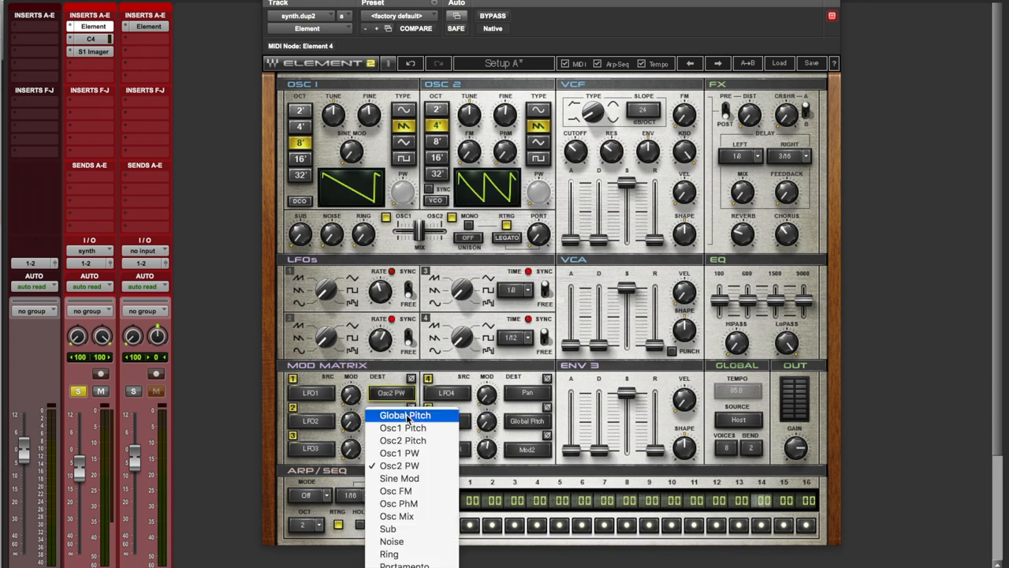
mouse_move(403, 541)
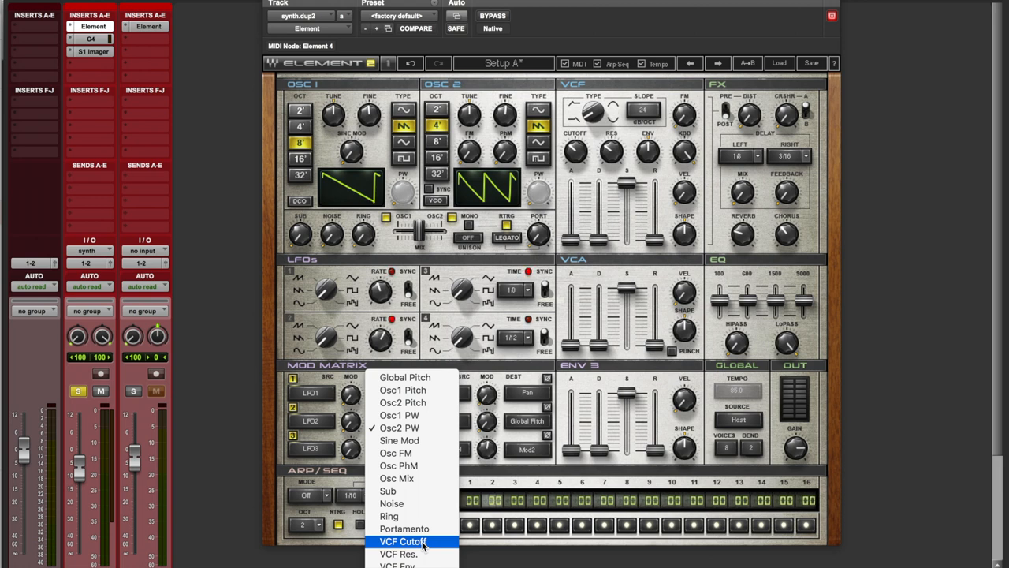
left_click(403, 541)
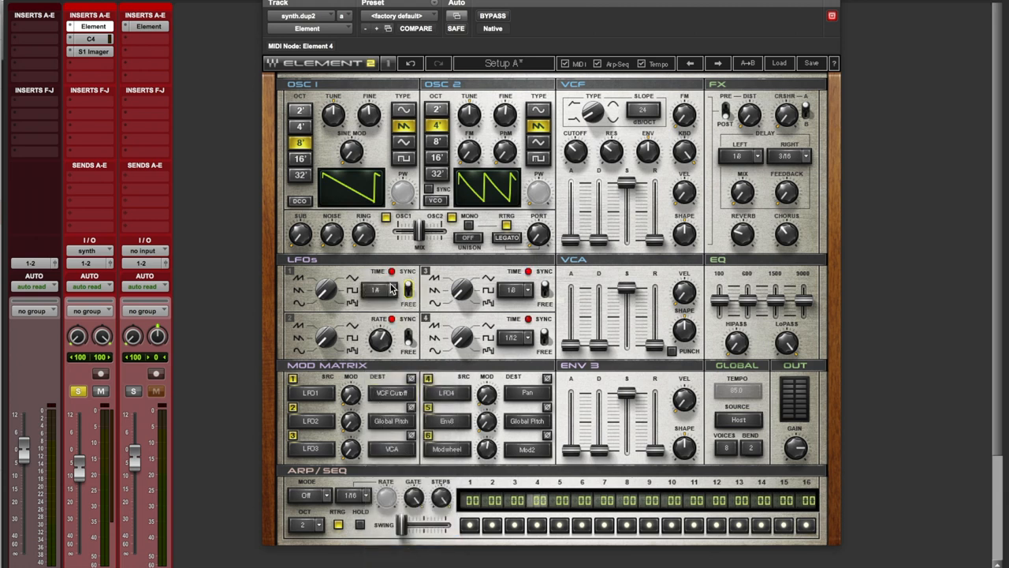
left_click(377, 290)
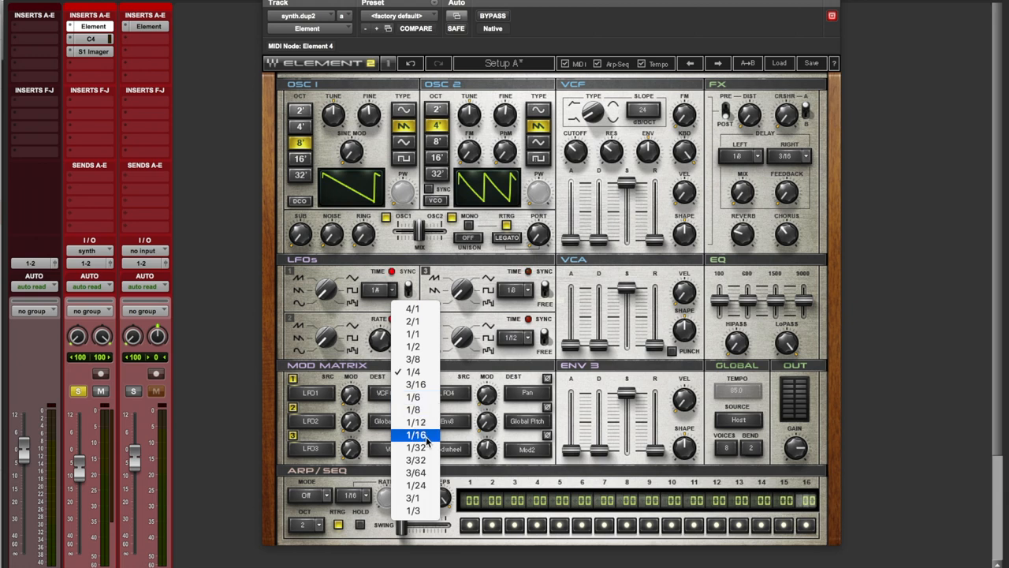
left_click(417, 436)
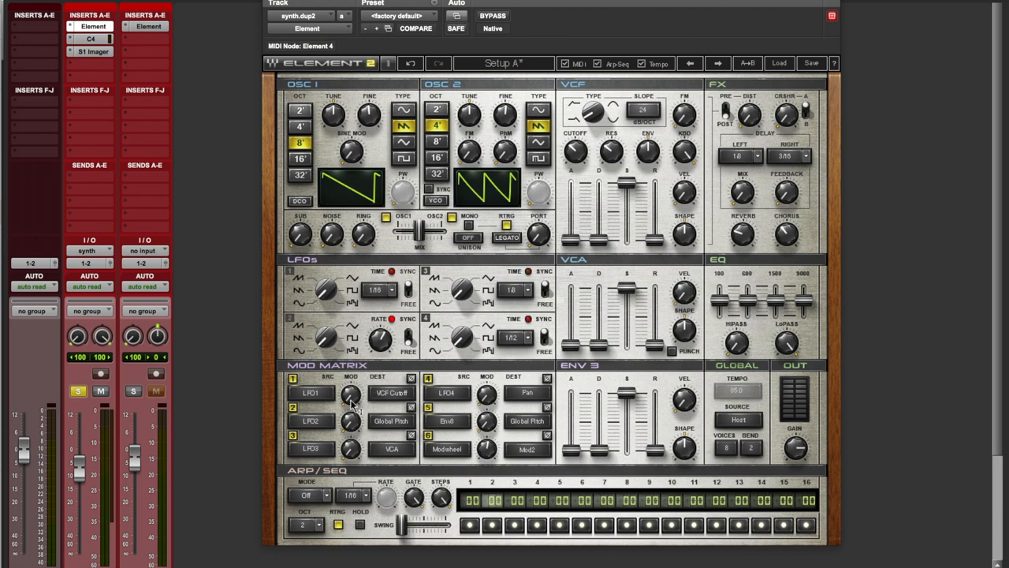
- Set the LFO1 → VCF Cutoff modulation amount and move on to the S1 Stereo Imager
left_click_drag(351, 395, 350, 394)
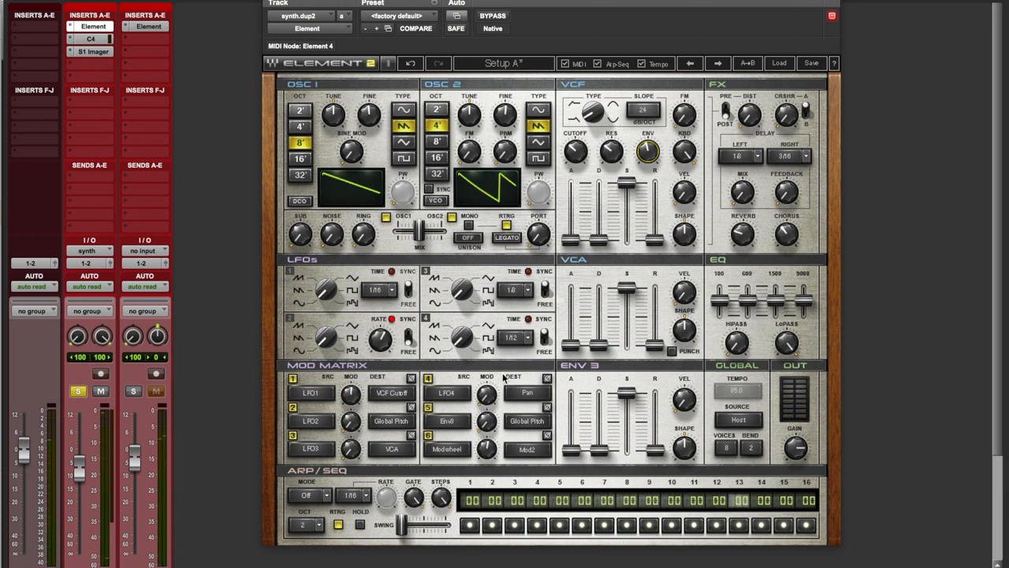
left_click(91, 38)
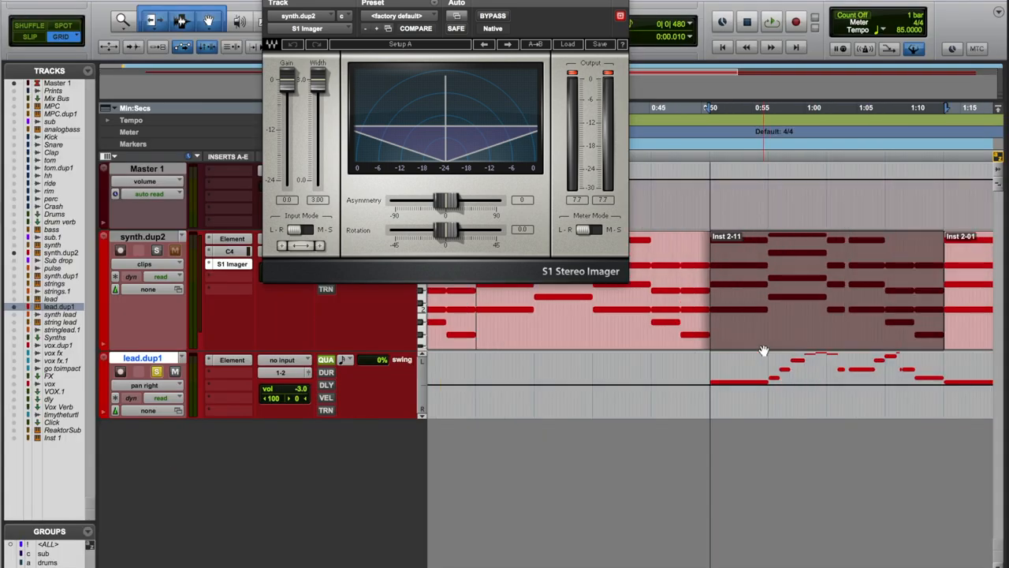
mouse_move(757, 349)
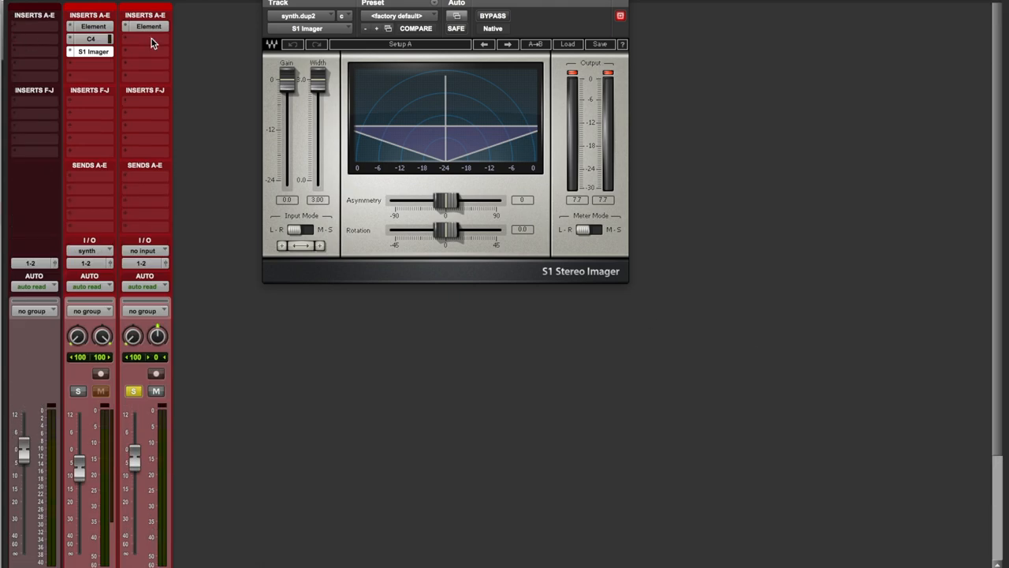
- Bring up the Element insert on the lead.dup1 track from the Mix window
left_click(148, 25)
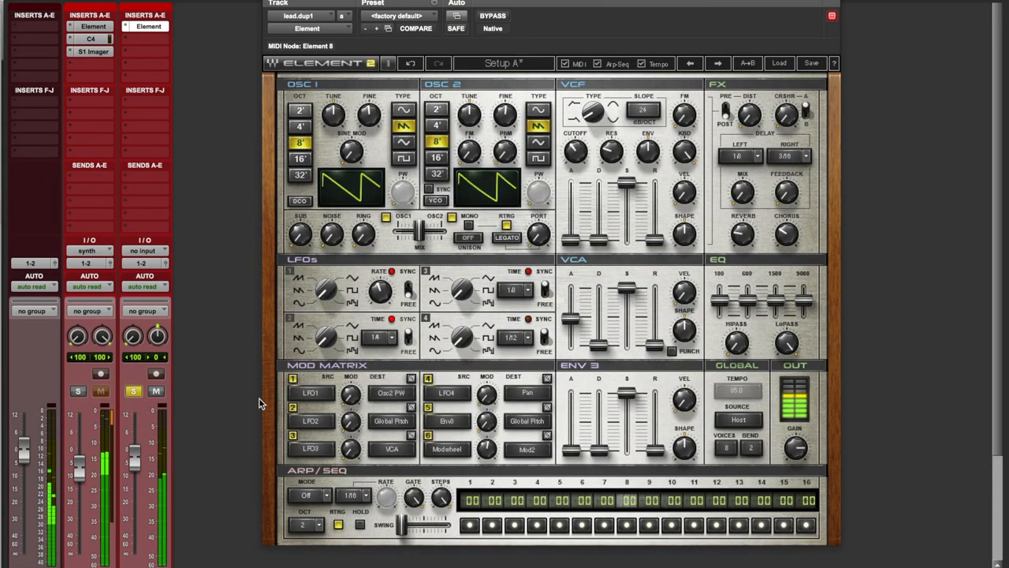
- Set an oscillator option, detune the lead's oscillators against each other and adjust the effect amount
left_click(397, 16)
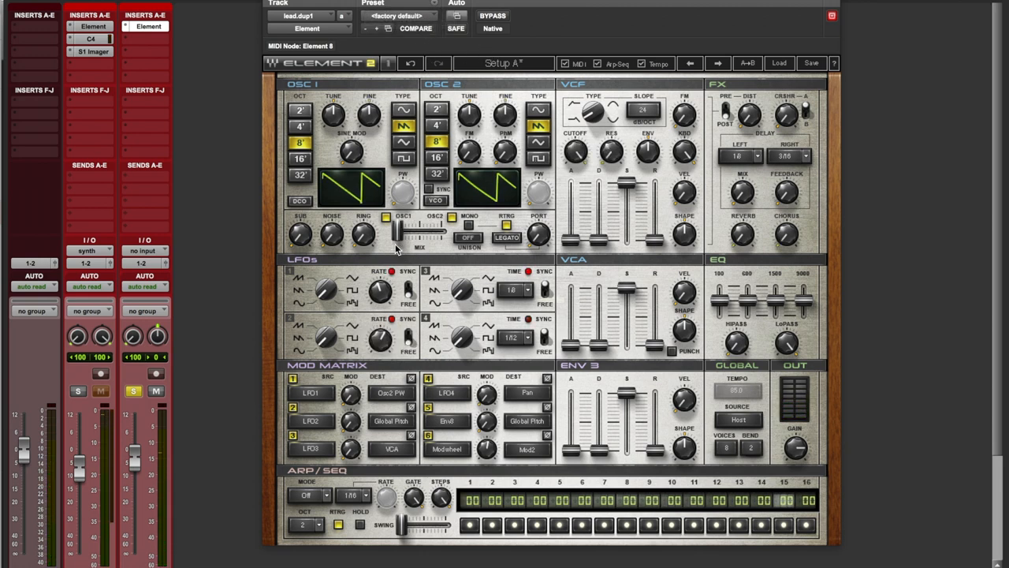
left_click_drag(402, 228, 402, 233)
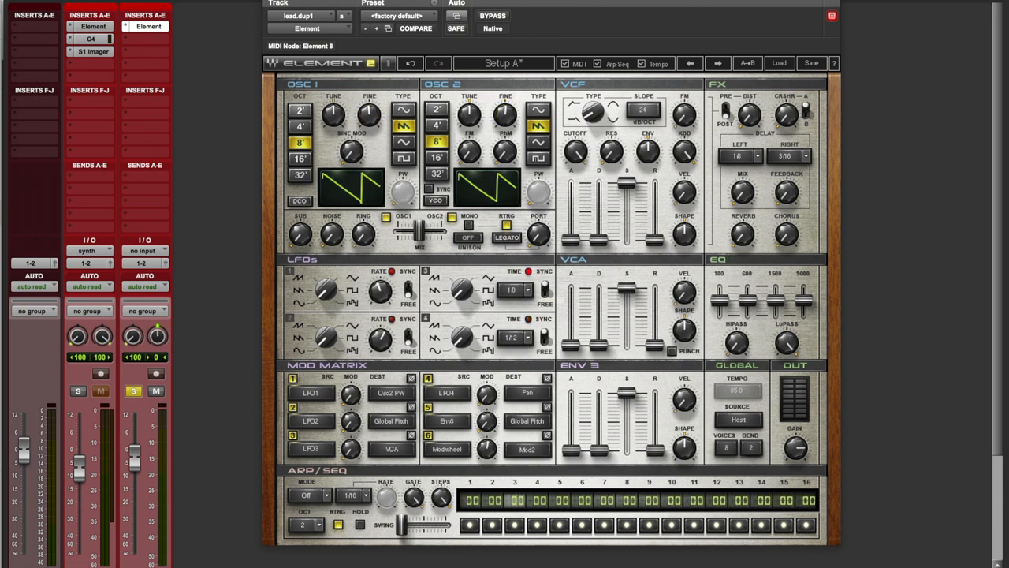
left_click_drag(742, 233, 741, 228)
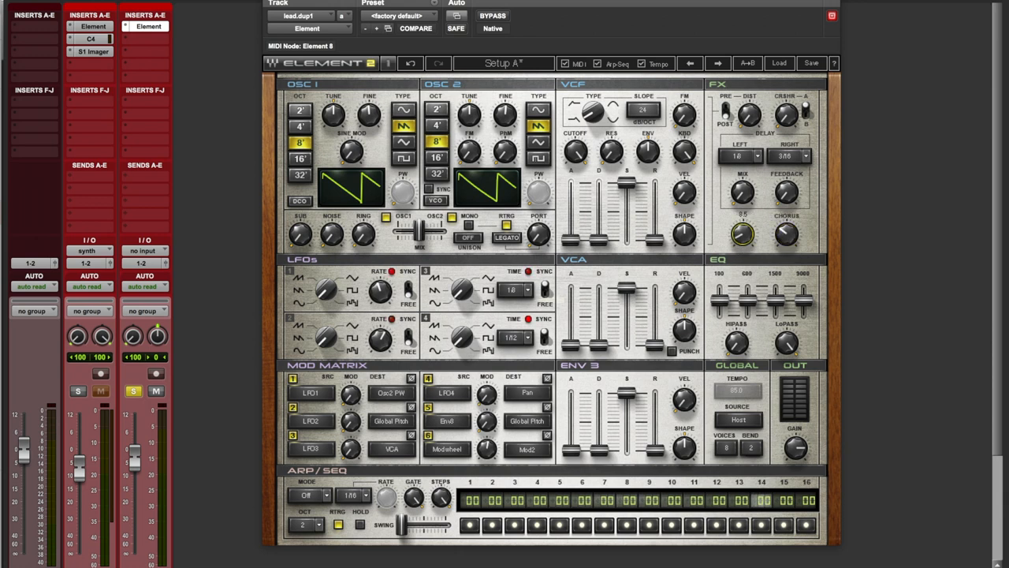
- Add chorus to the lead patch and adjust its VCF Cutoff and Resonance
left_click_drag(574, 149, 574, 139)
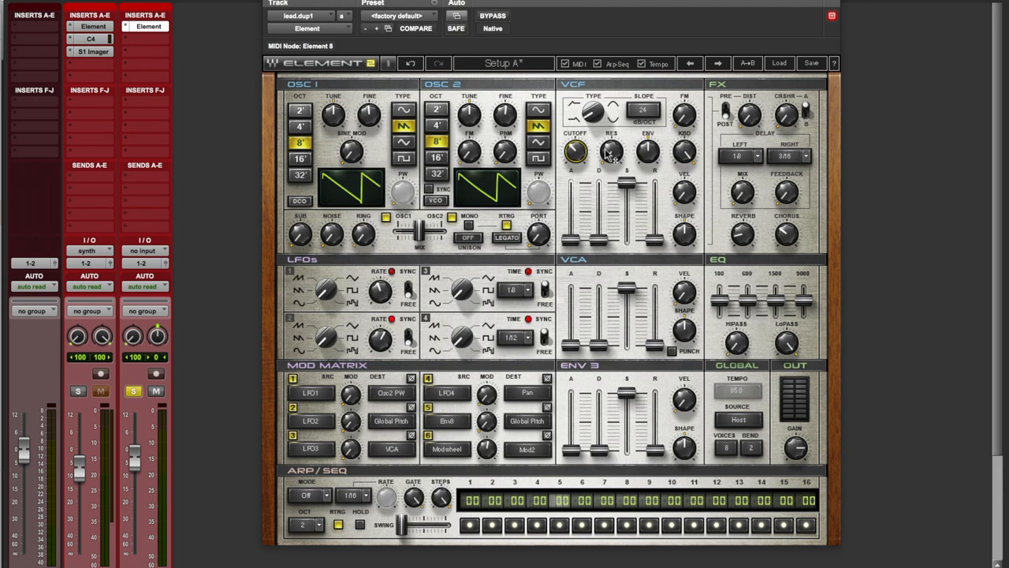
left_click_drag(612, 152, 612, 145)
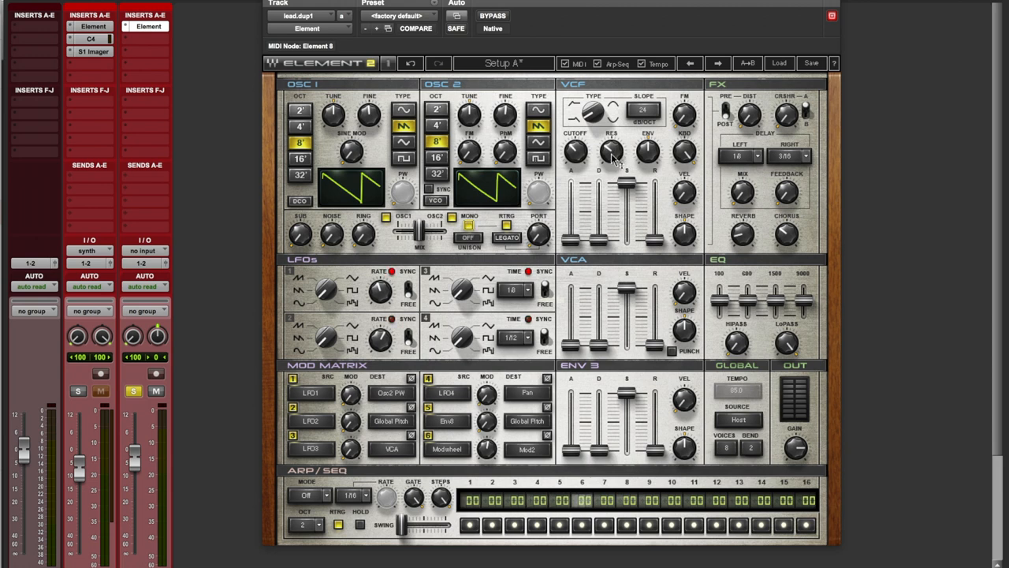
left_click_drag(613, 152, 614, 145)
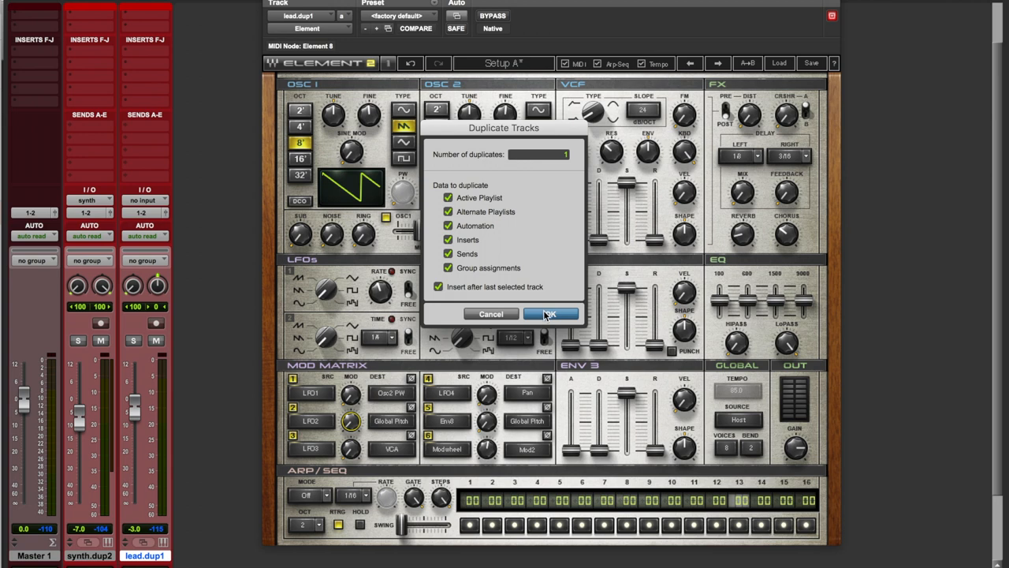
- Confirm Duplicate Tracks, then raise the lead.dup2 Element oscillators one octave higher
left_click(550, 314)
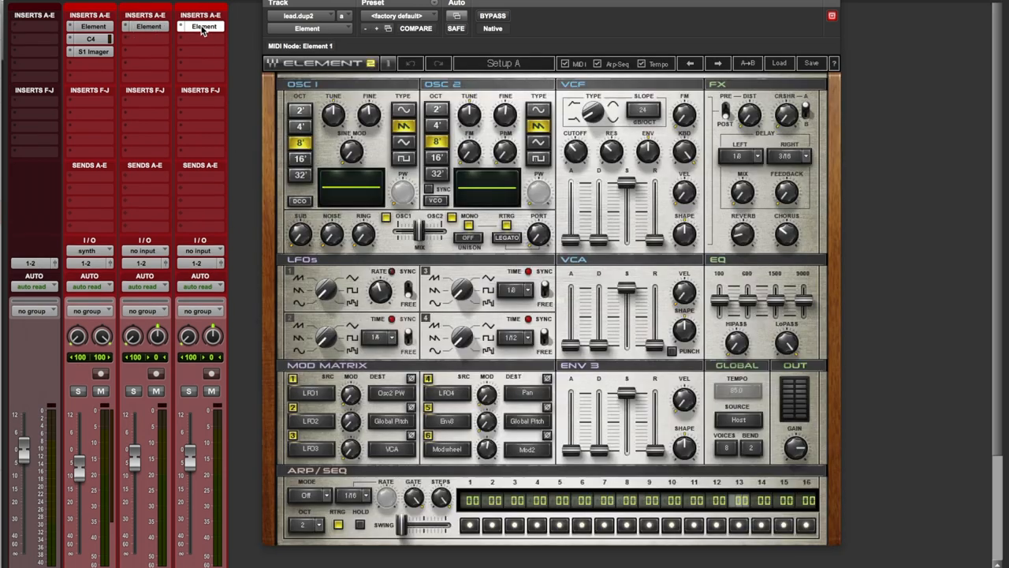
left_click(300, 126)
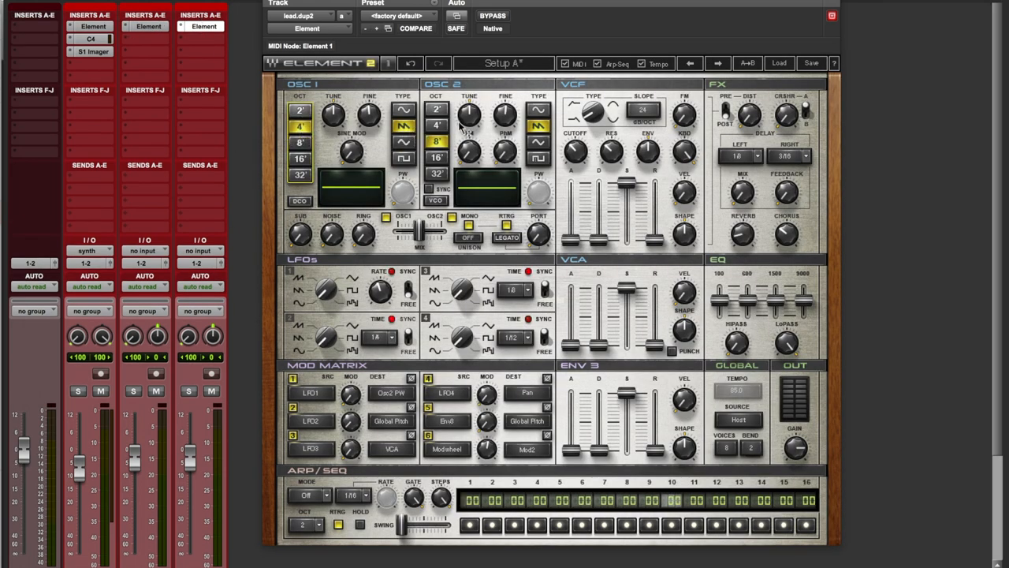
left_click(436, 127)
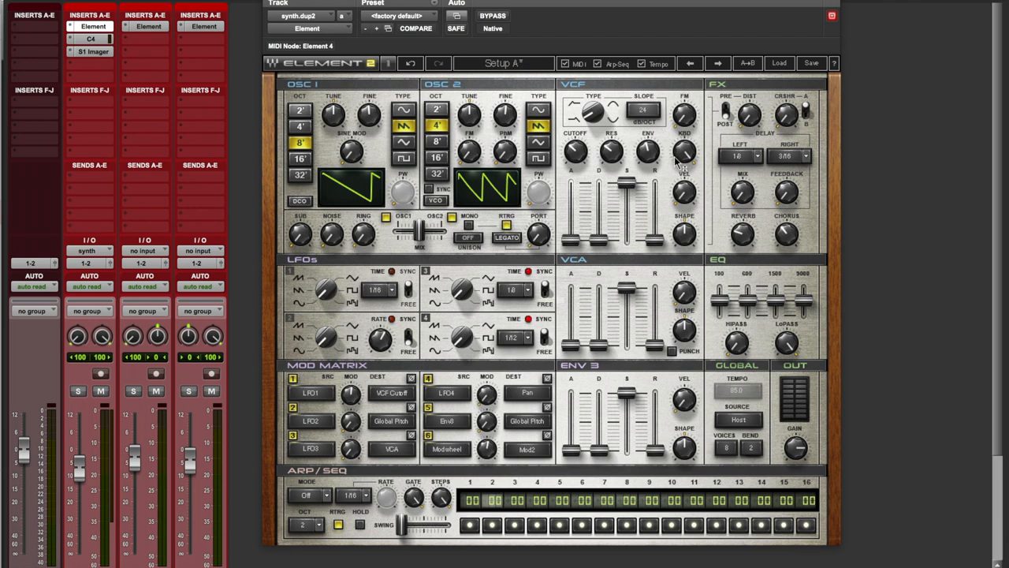
- Tweak the pulsing synth's VCF knobs, including the filter envelope amount, on synth.dup2
left_click_drag(350, 394, 350, 378)
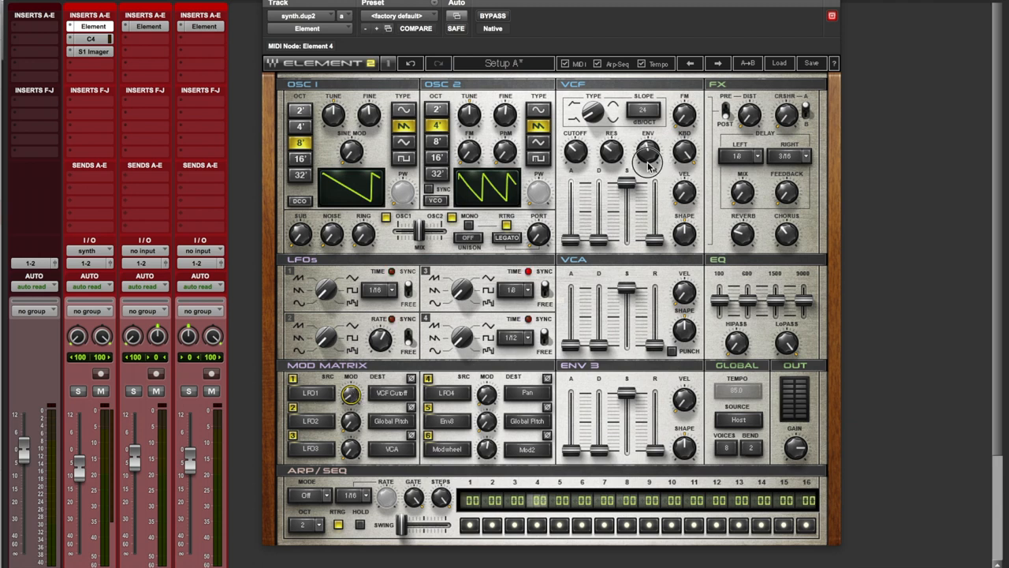
left_click_drag(646, 155, 647, 155)
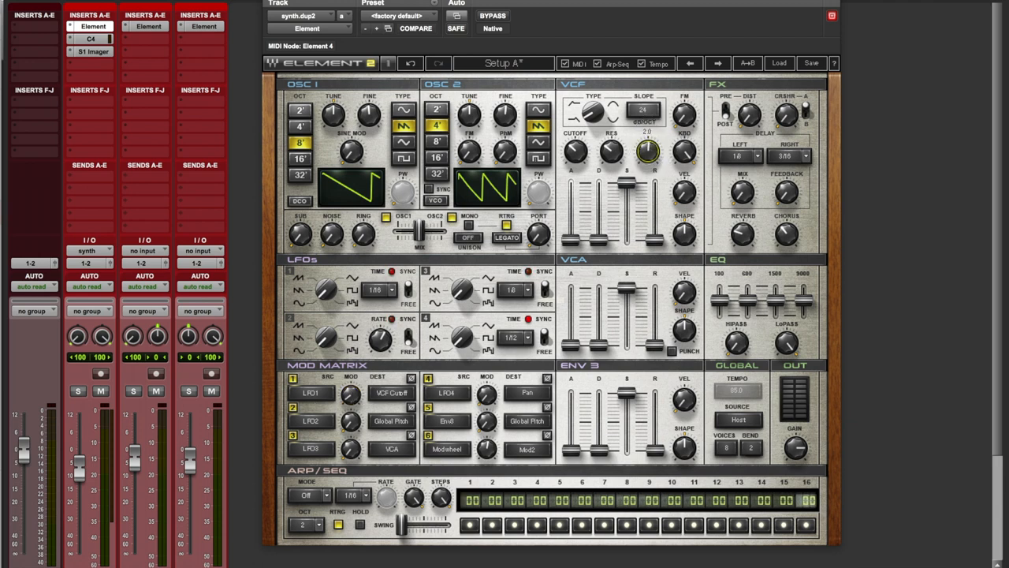